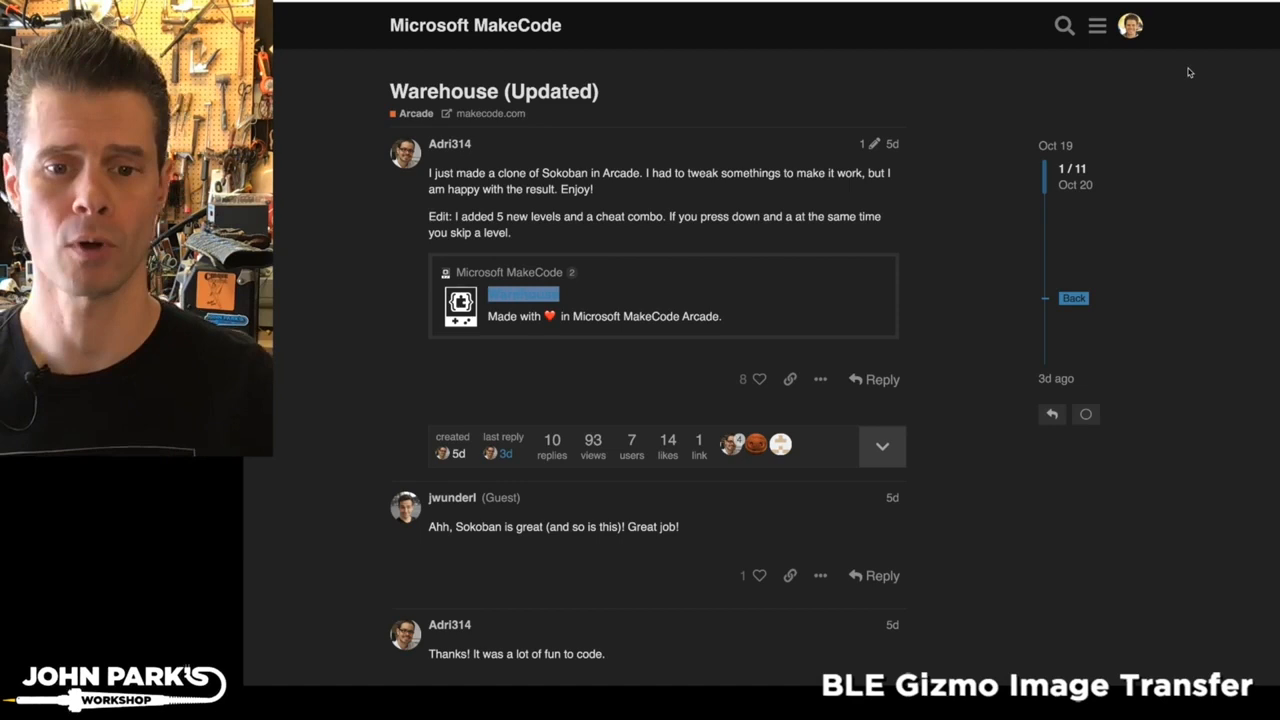
- Launch the embedded Warehouse Sokoban project from the 'Warehouse (Updated)' forum thread
left_click(521, 293)
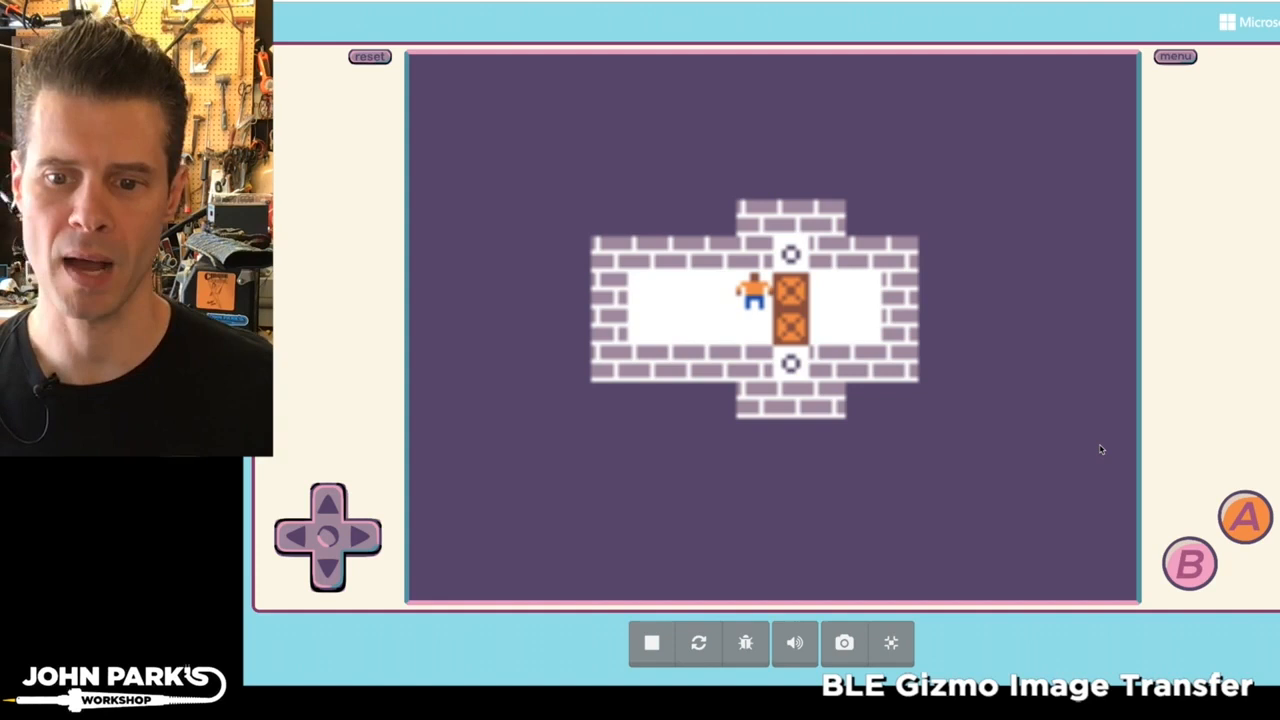
left_click(327, 502)
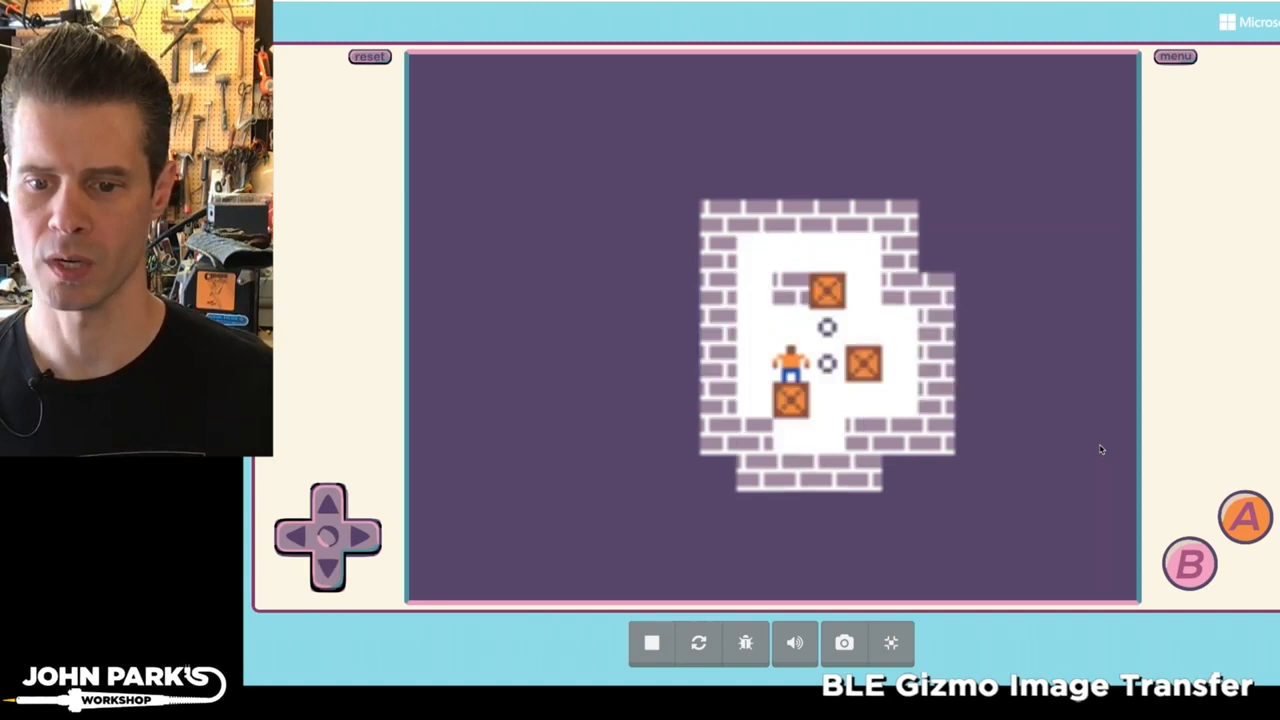
- Walk the worker away from the crates toward the top-left corner, revealing all three targets
left_click(328, 503)
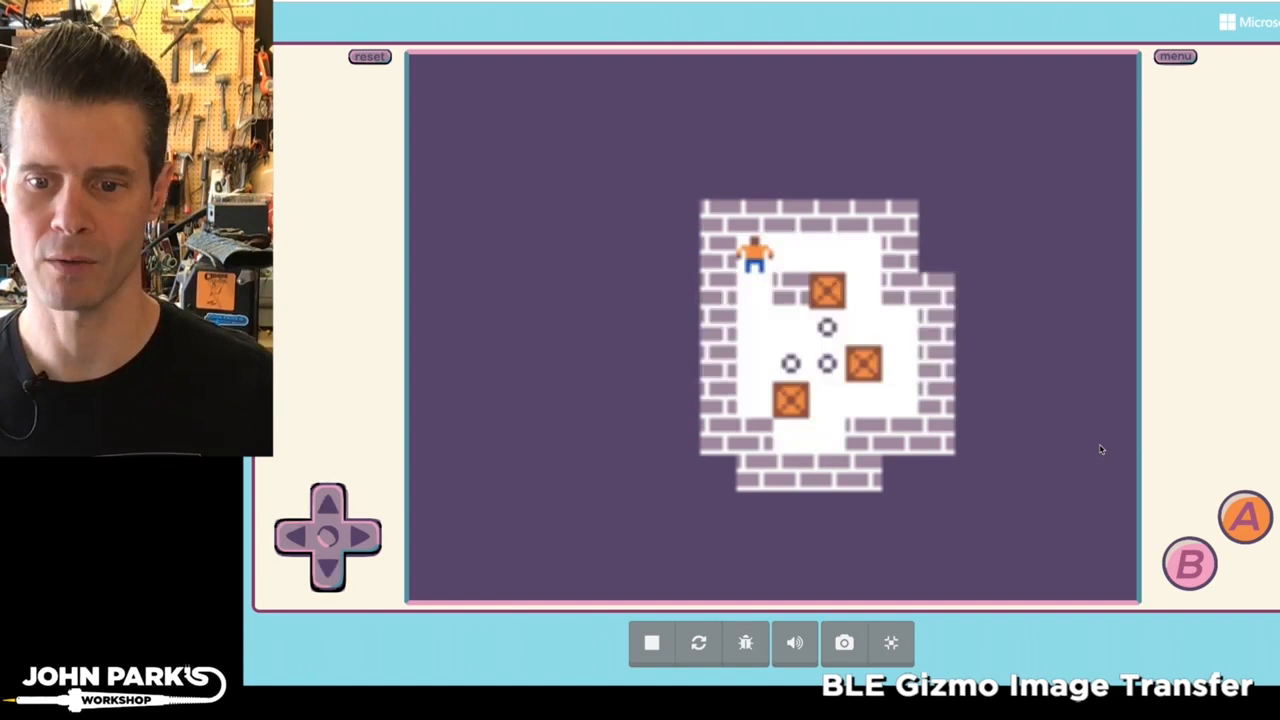